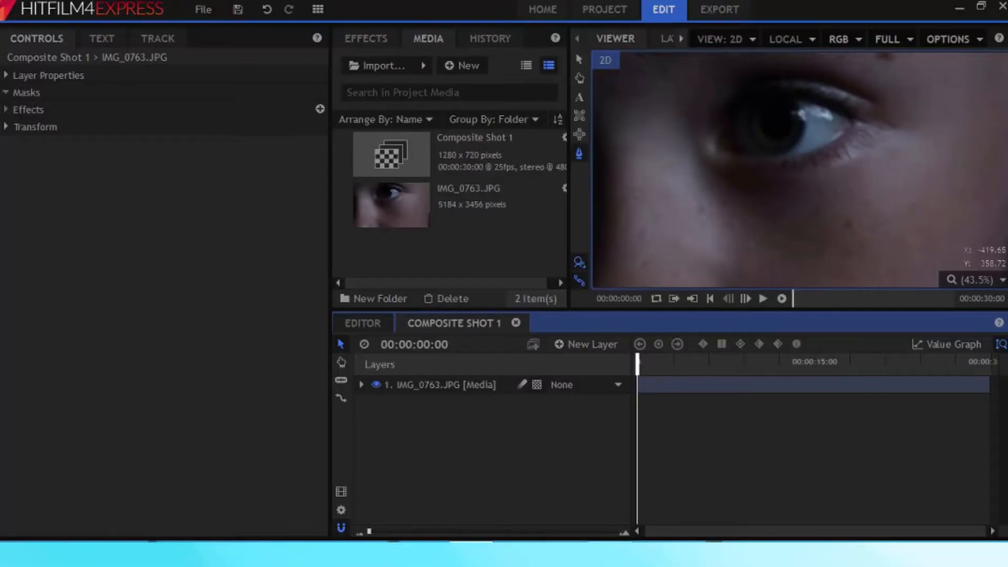
Create a new plane layer coloured a vivid bright blue.
left_click(592, 344)
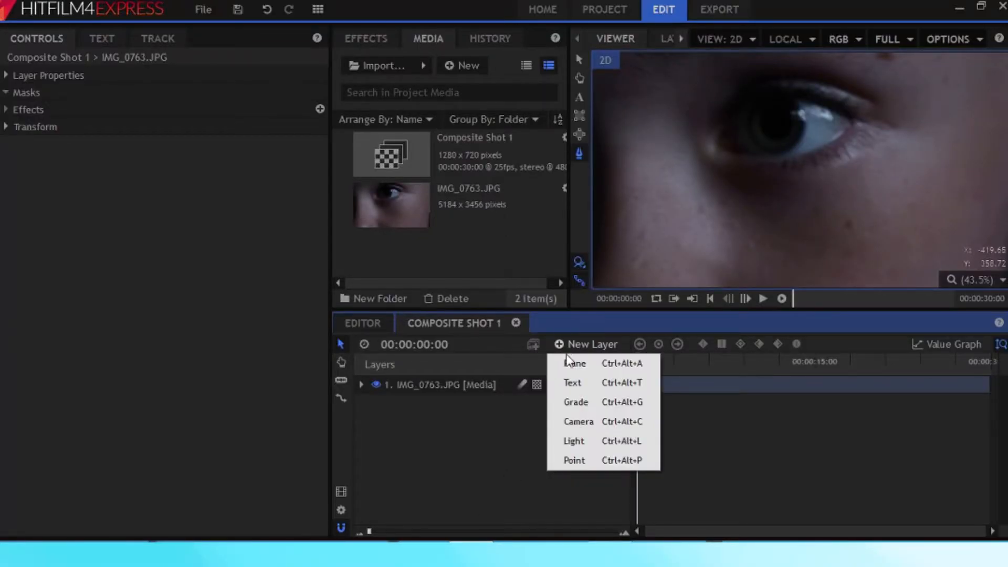
left_click(572, 364)
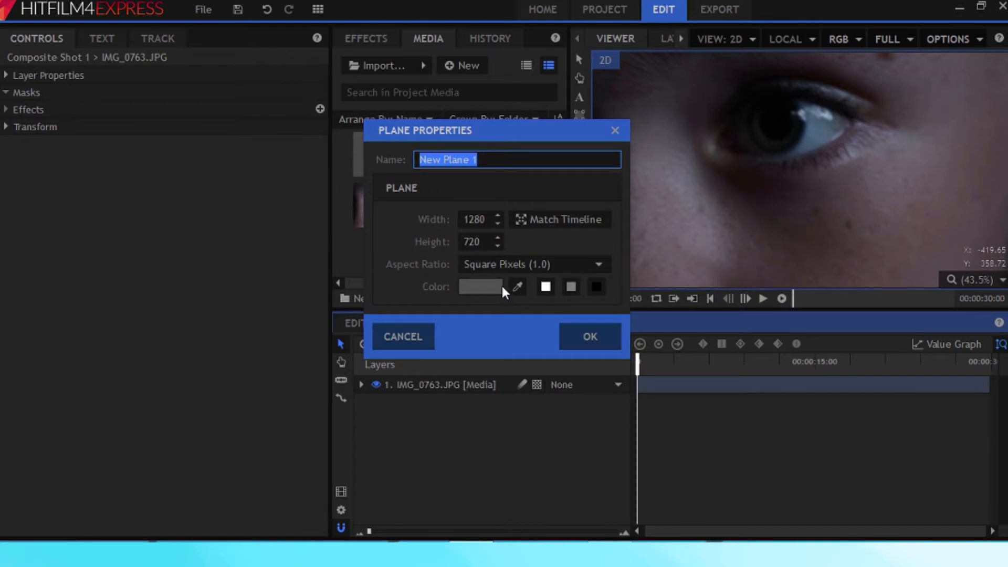
left_click(481, 287)
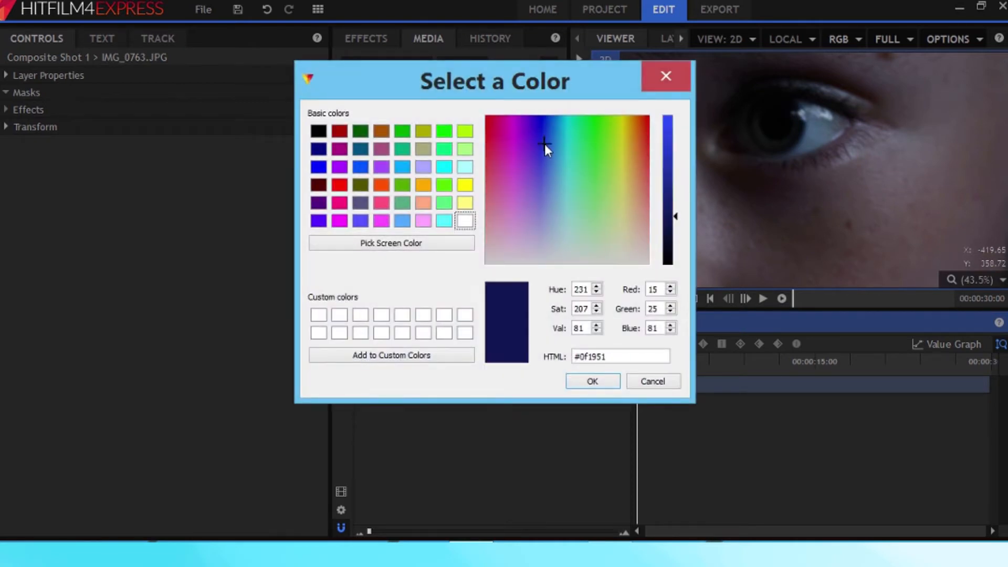
left_click(548, 126)
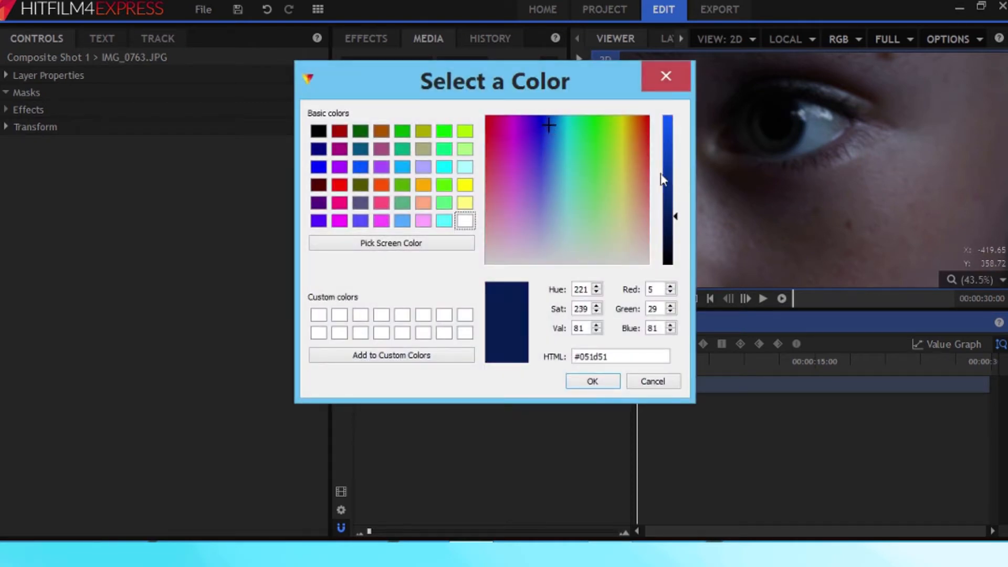
left_click_drag(667, 217, 667, 140)
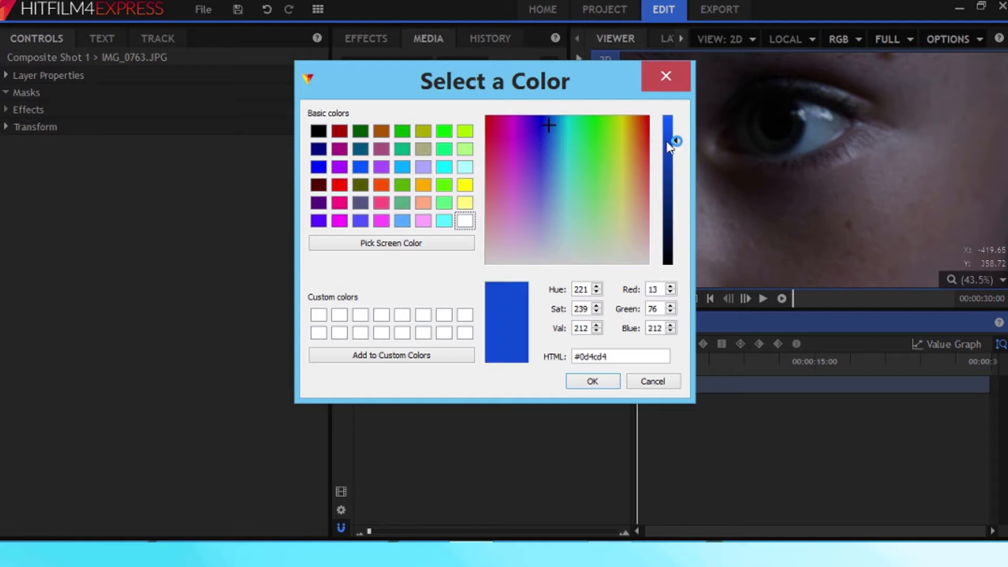
left_click(592, 381)
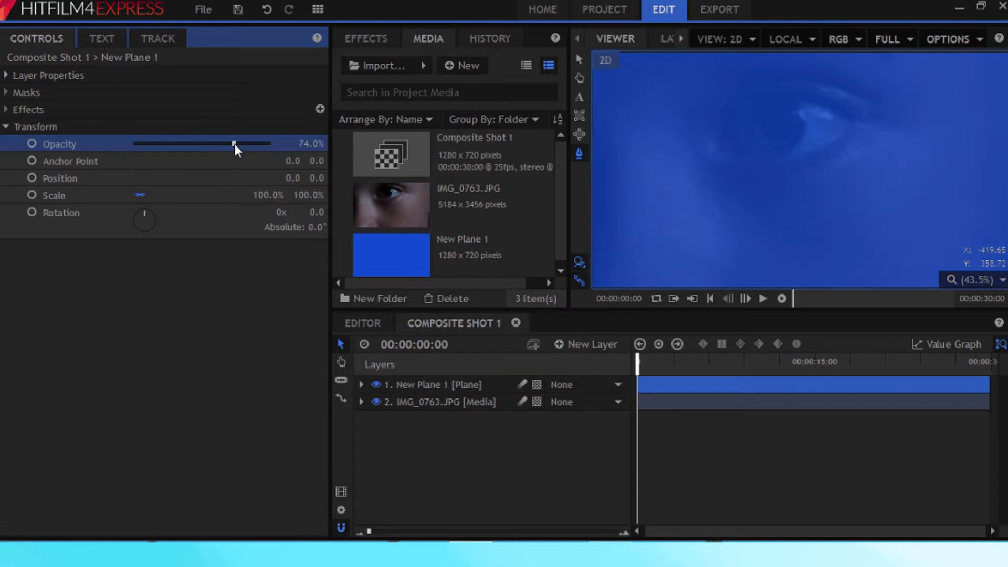
Lower New Plane 1's Opacity to 0%.
left_click_drag(233, 144, 135, 143)
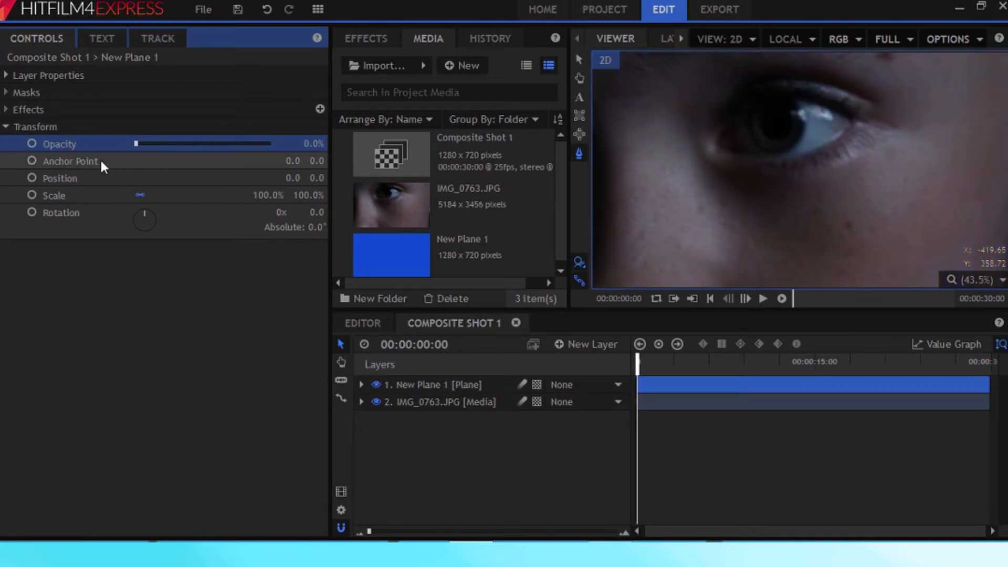
mouse_move(714, 170)
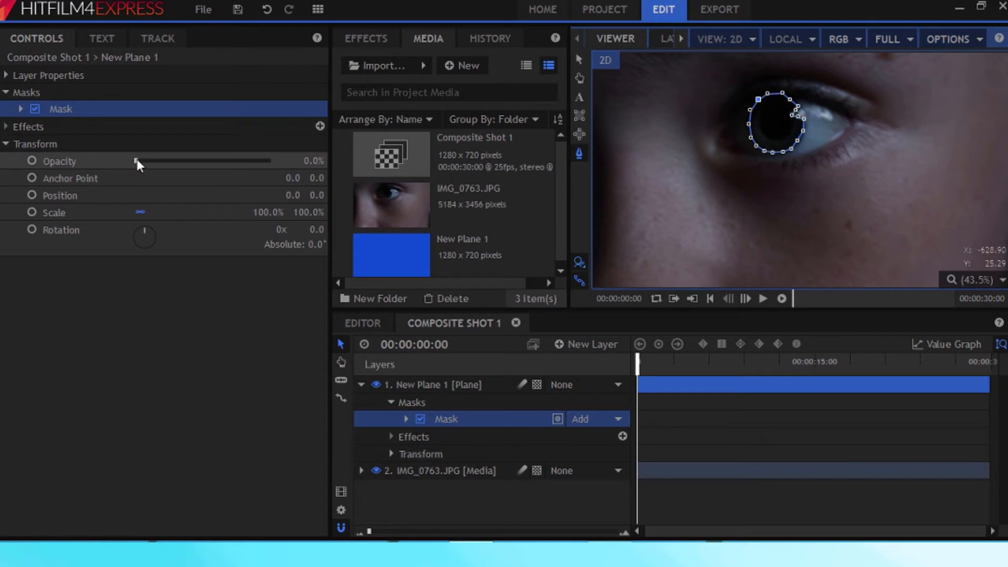
Raise the blue plane's opacity to 35% and expand its mask feather settings.
left_click_drag(135, 161, 182, 161)
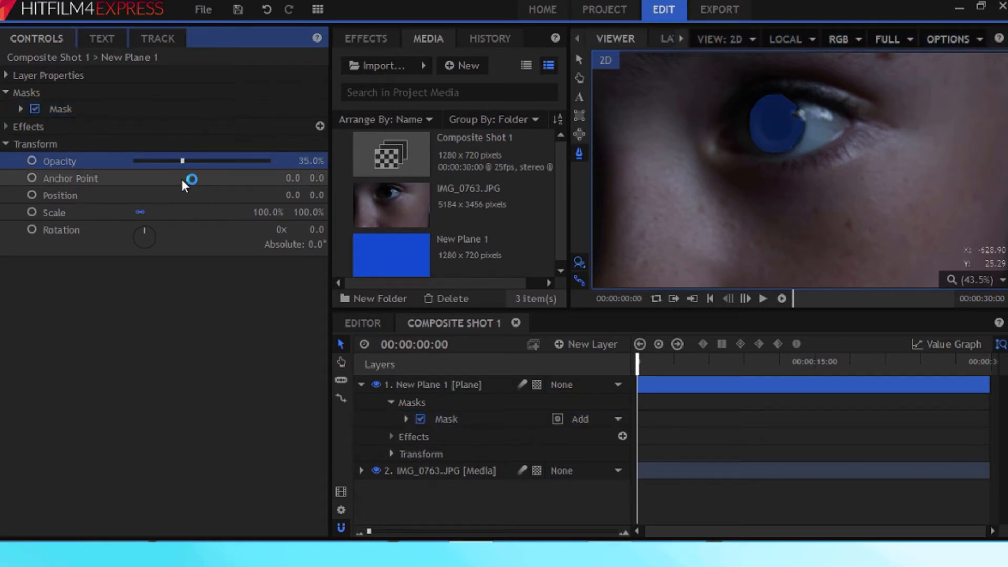
left_click(9, 144)
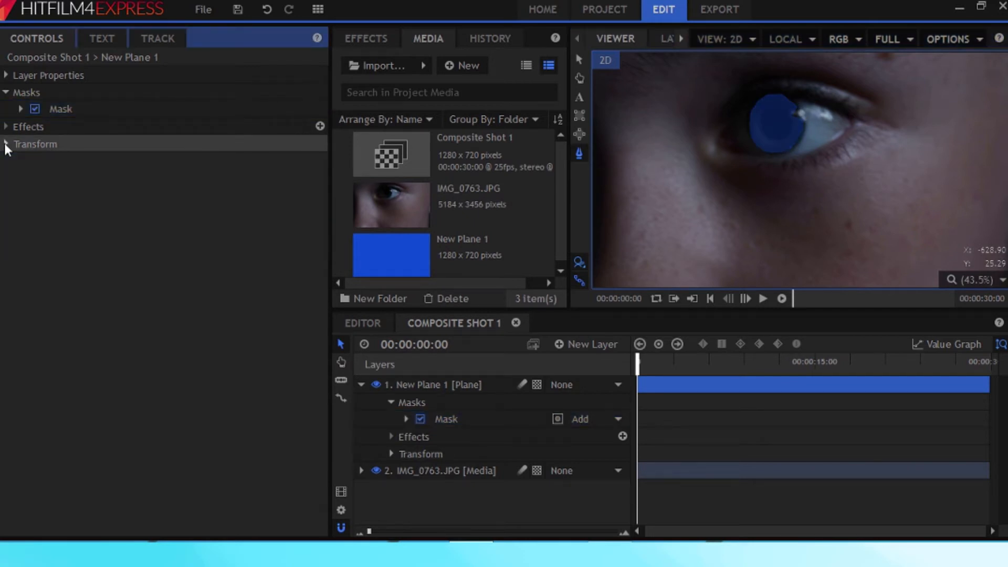
left_click(21, 109)
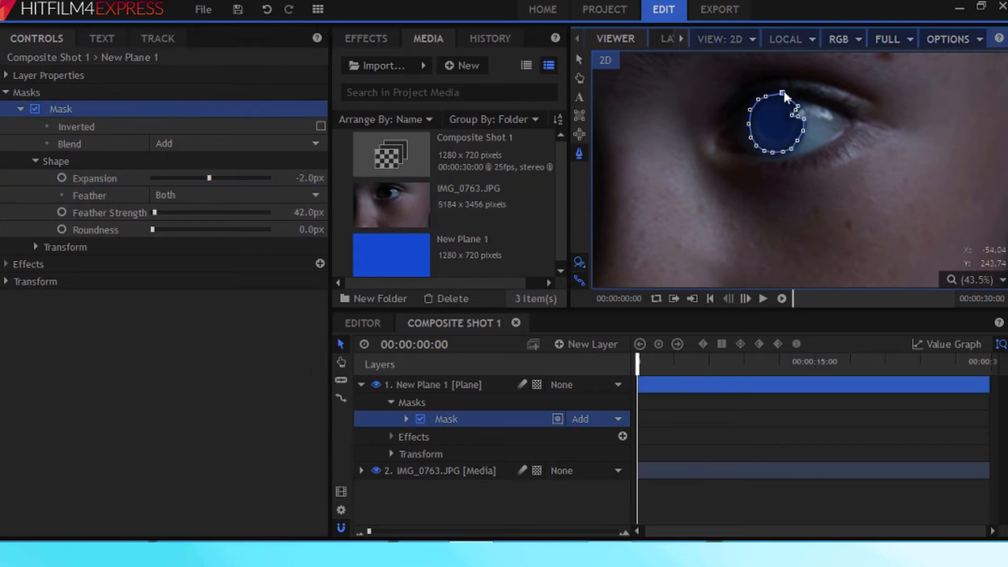
Duplicate the IMG_0763.JPG layer from its timeline context menu.
right_click(425, 401)
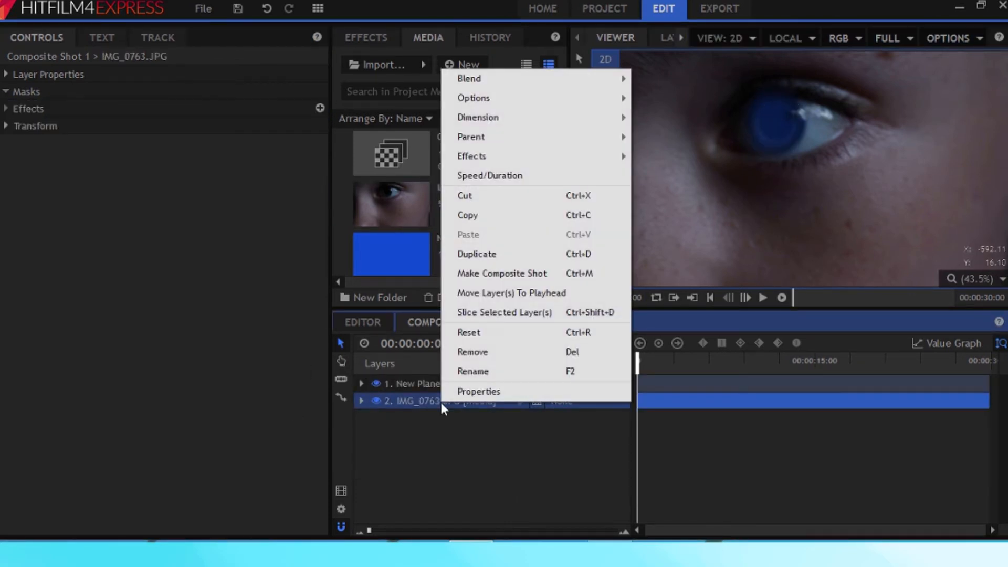
left_click(477, 254)
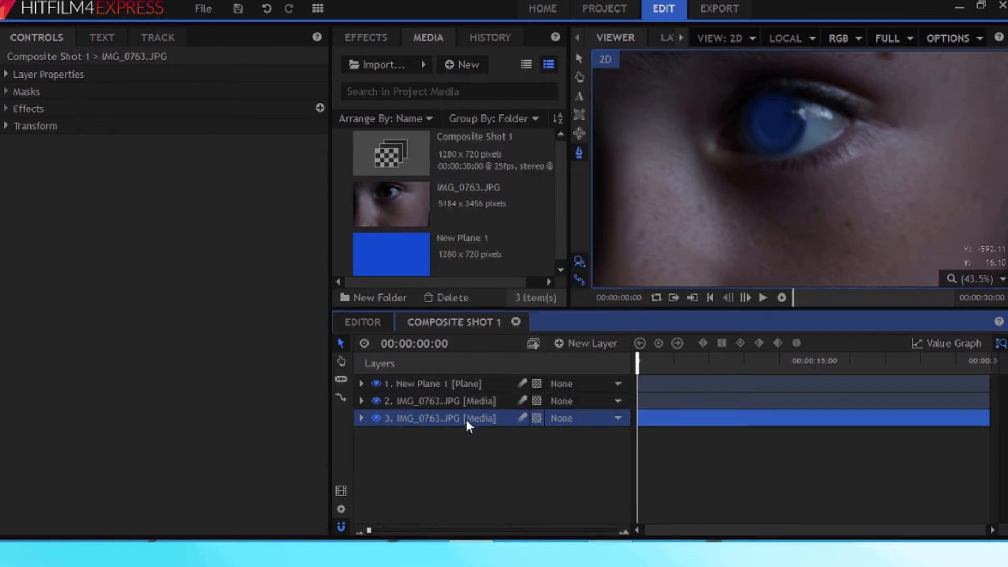